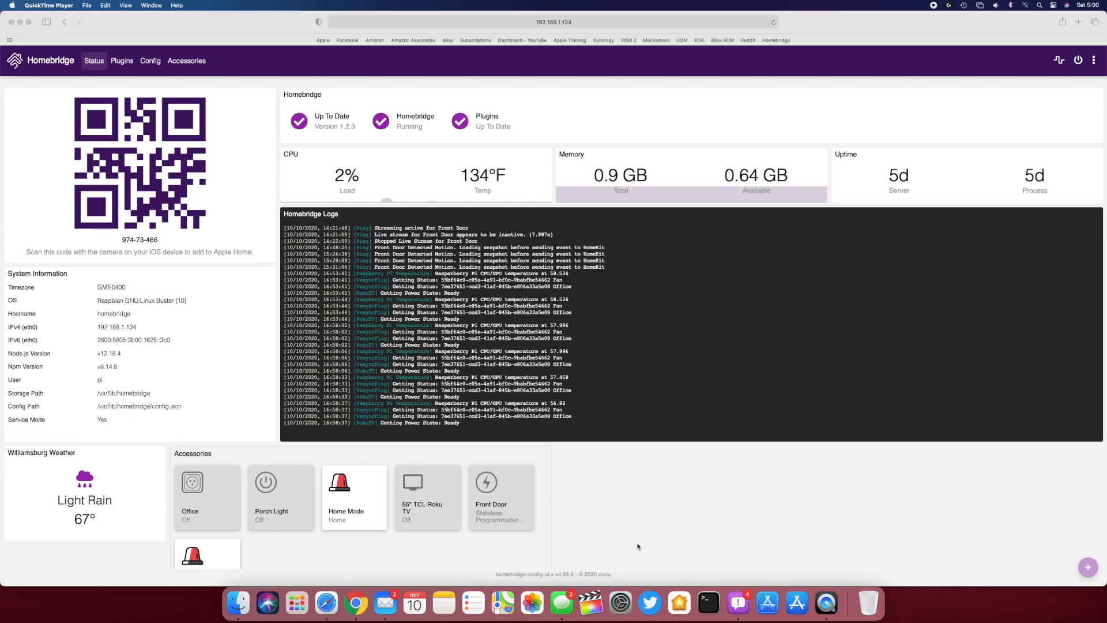
mouse_move(648, 606)
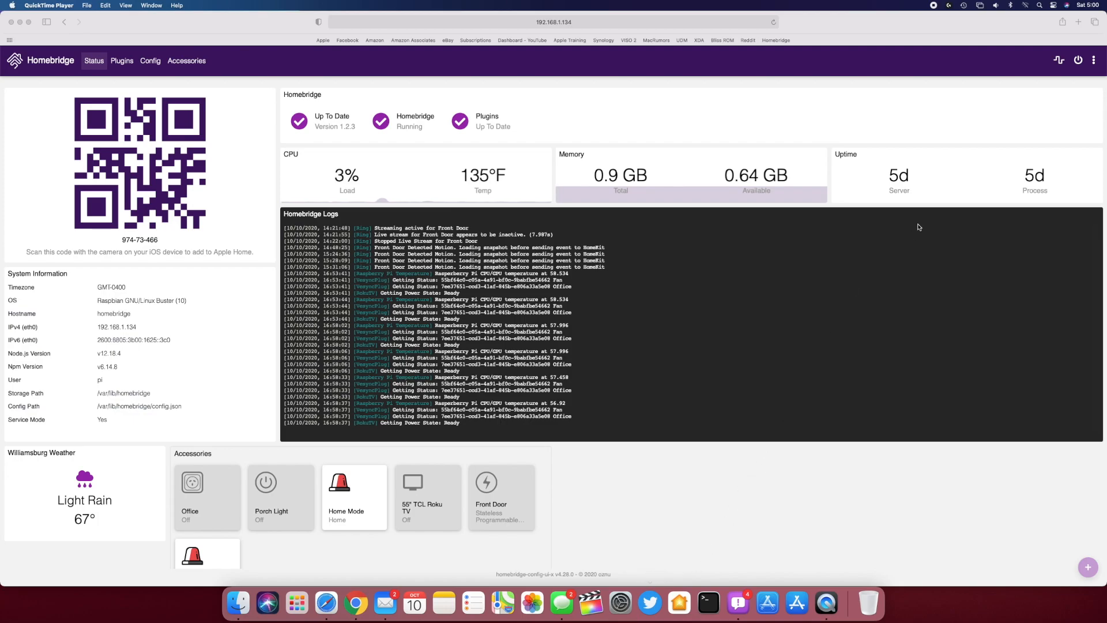
mouse_move(969, 380)
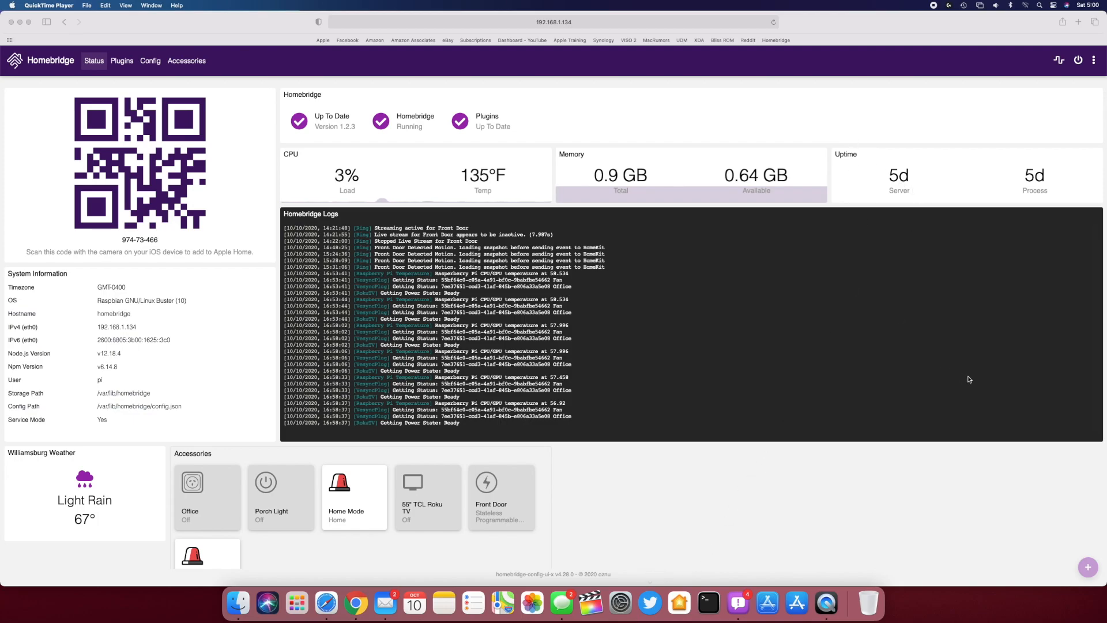
mouse_move(655, 325)
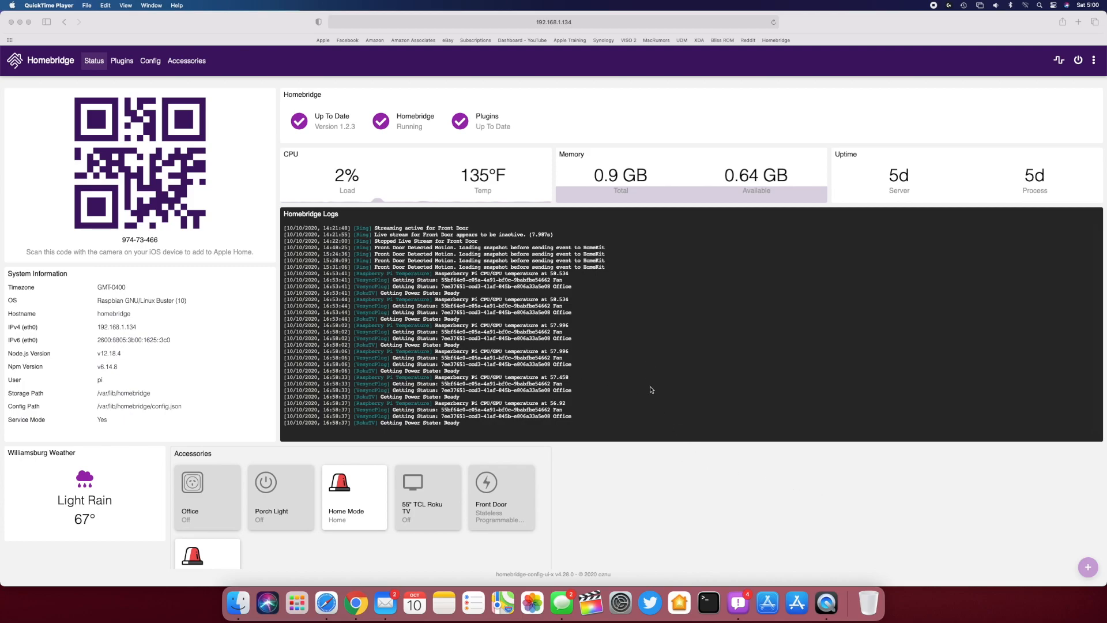
mouse_move(728, 462)
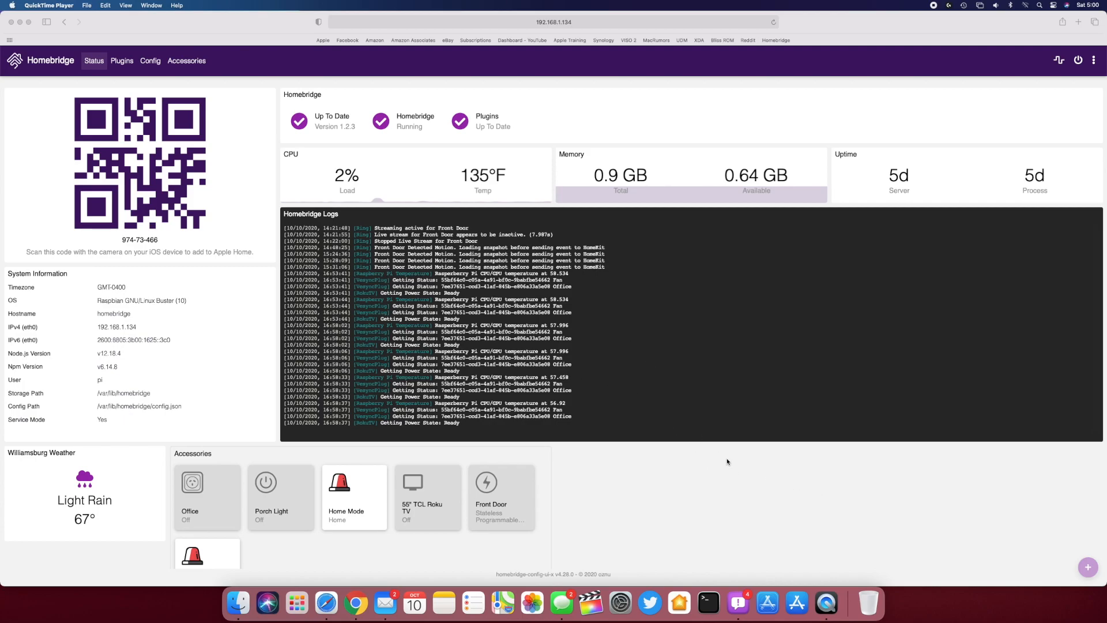
mouse_move(627, 517)
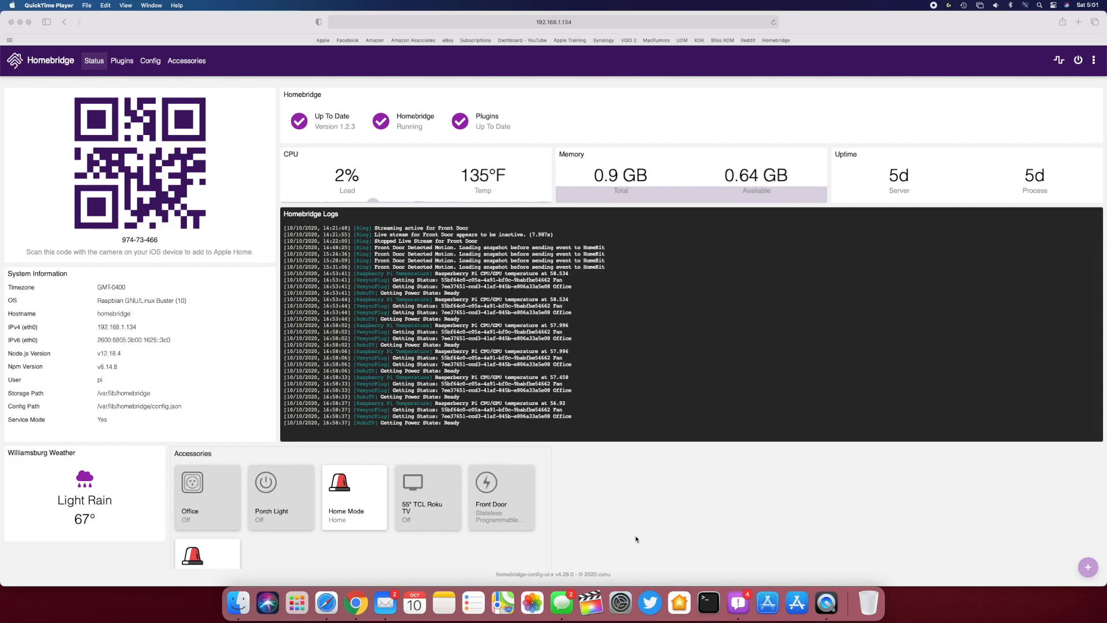
mouse_move(682, 295)
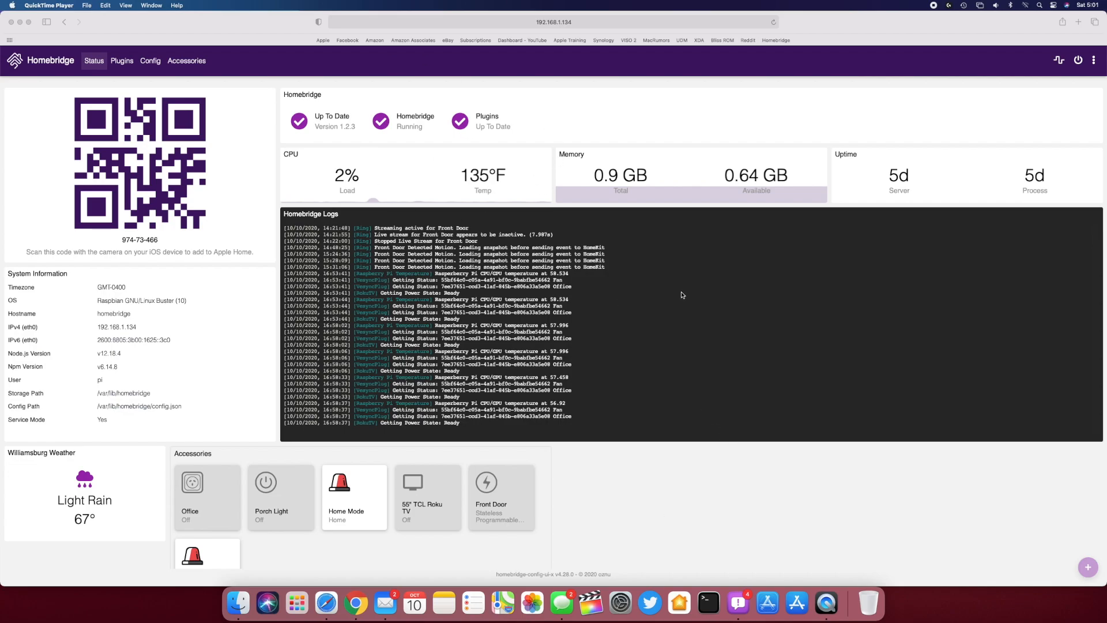
mouse_move(717, 479)
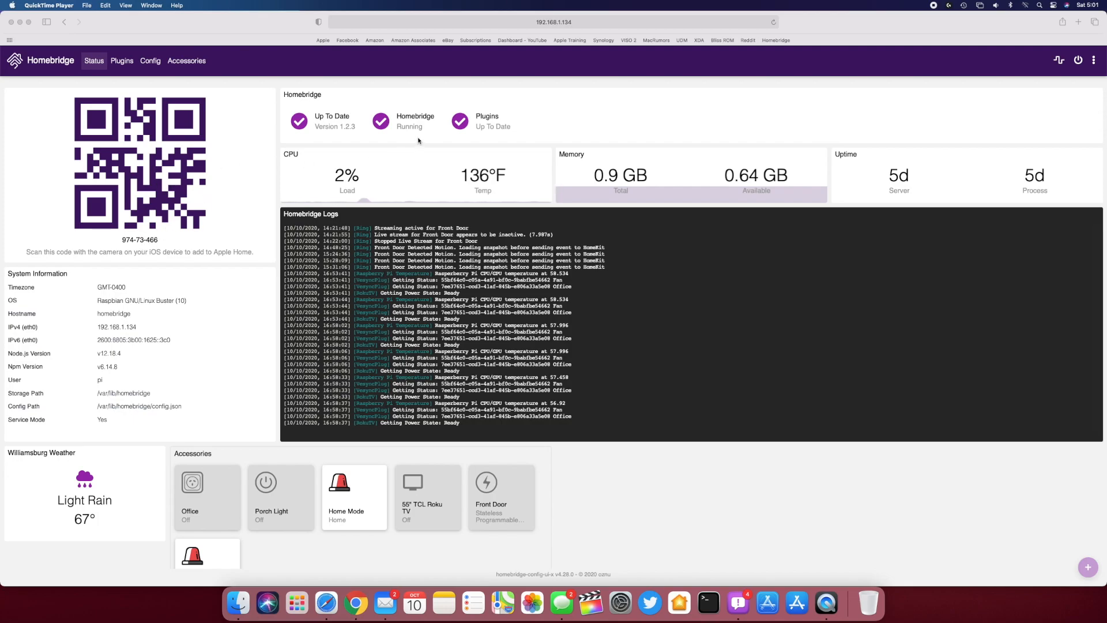
mouse_move(585, 421)
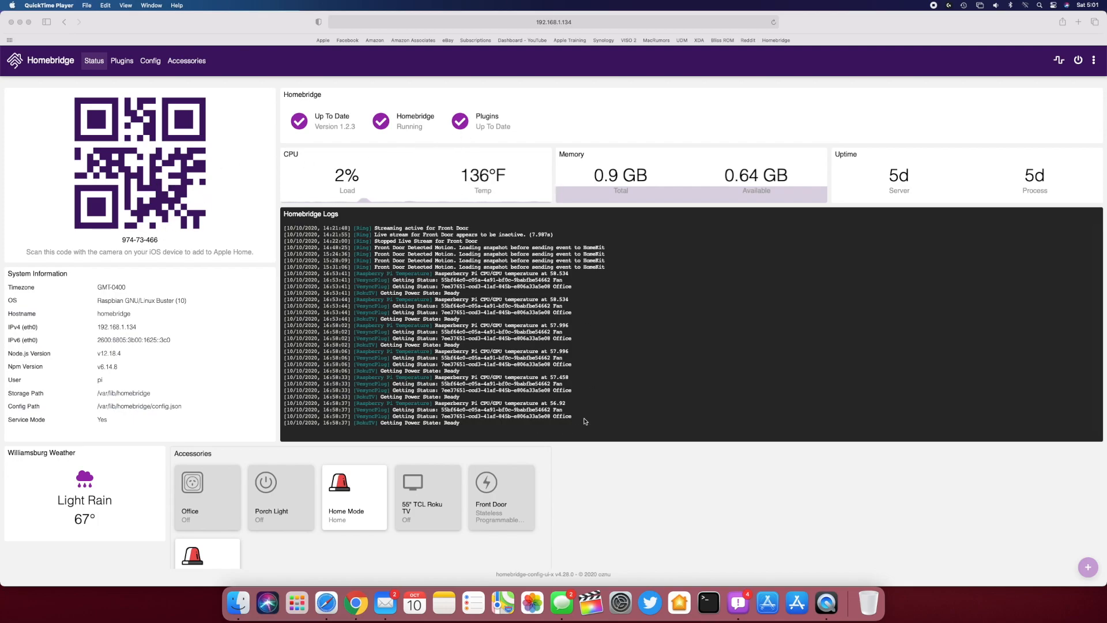
mouse_move(792, 464)
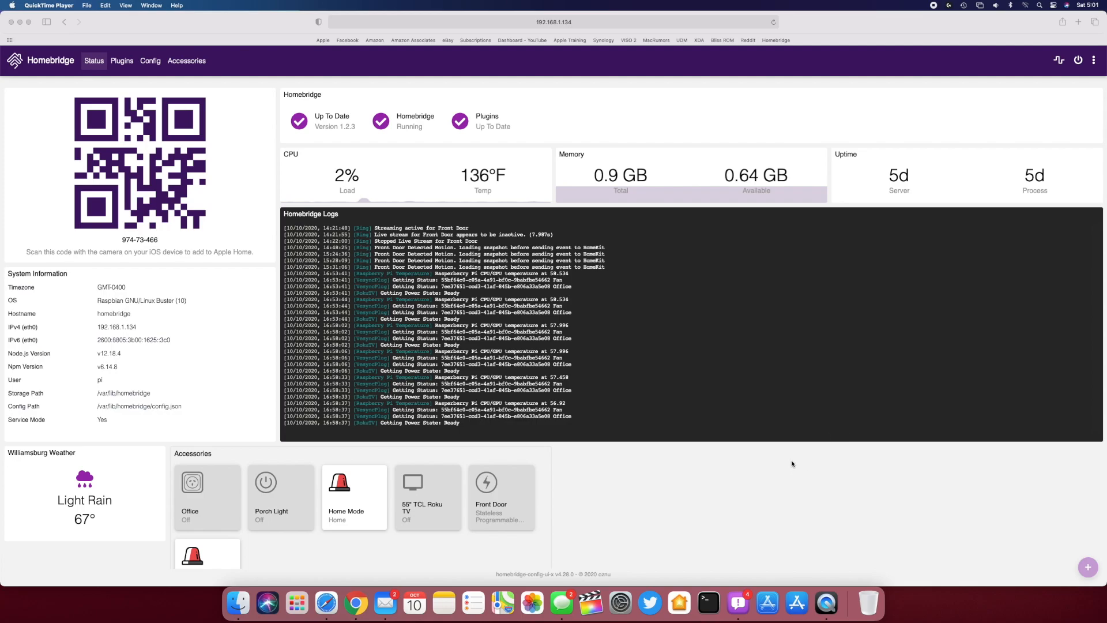
mouse_move(592, 159)
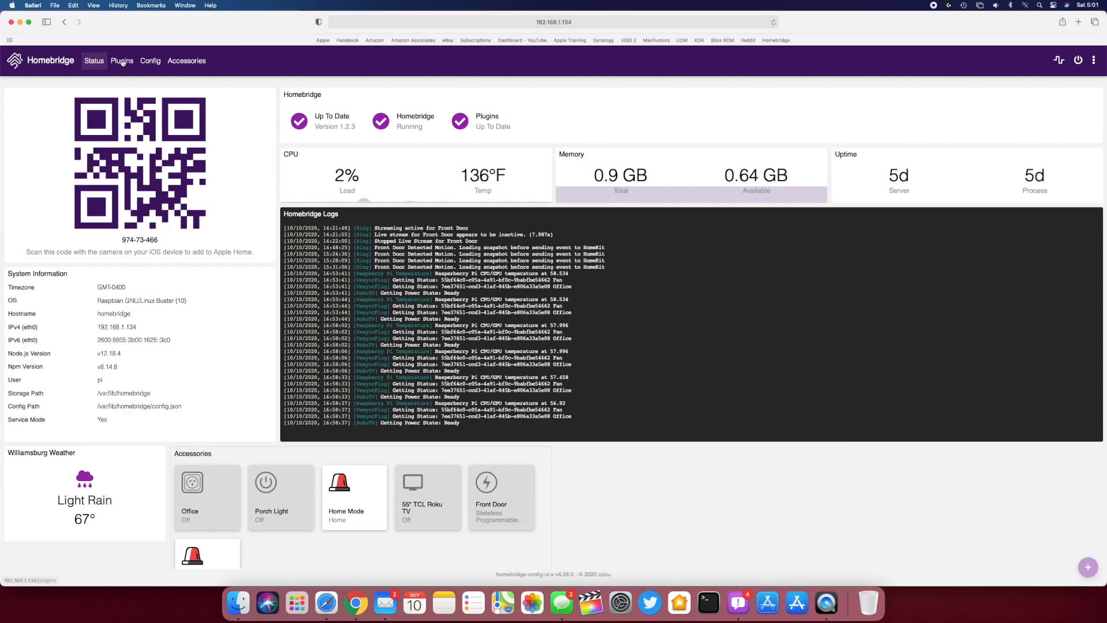
Show the installed plugins list: Ring, Arlo, Roku TV, UniFi Network, Vesync V2 and others
click(122, 60)
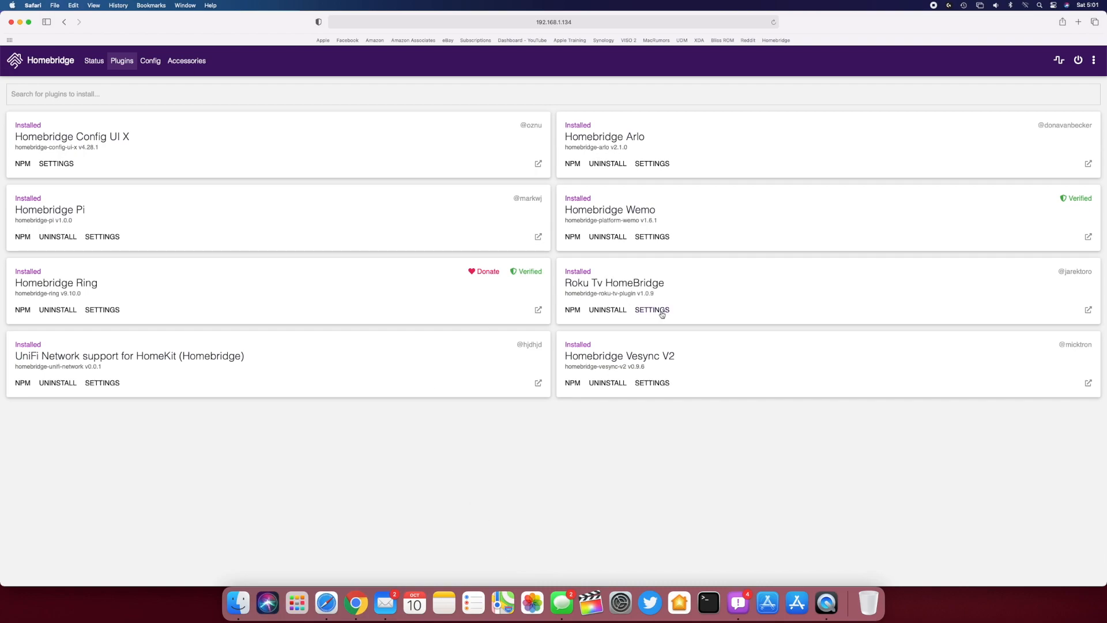
mouse_move(661, 379)
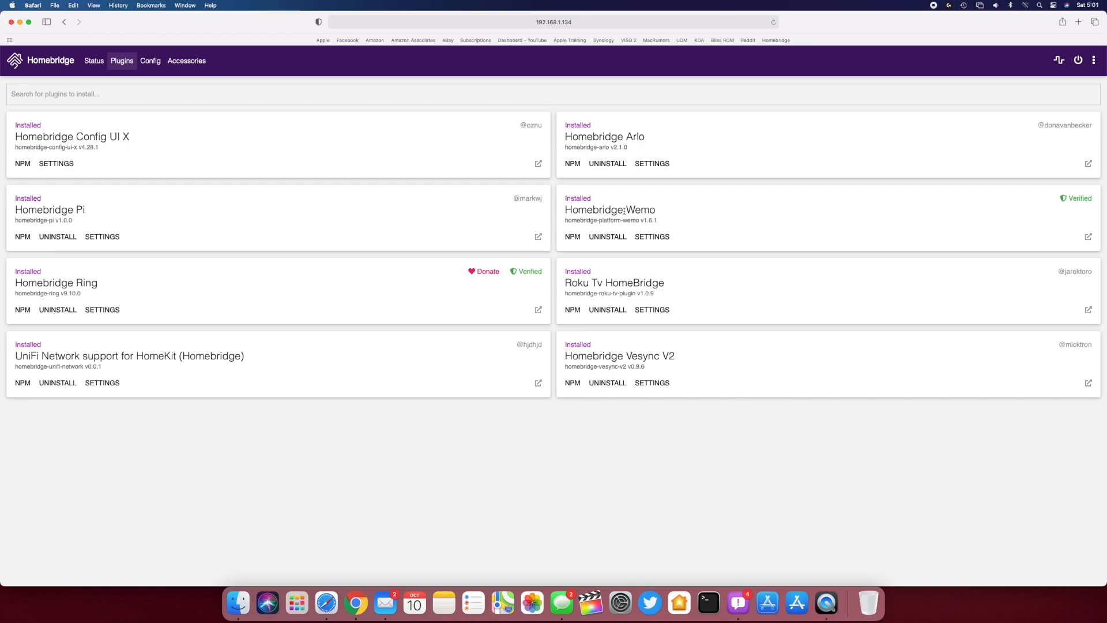
mouse_move(450, 245)
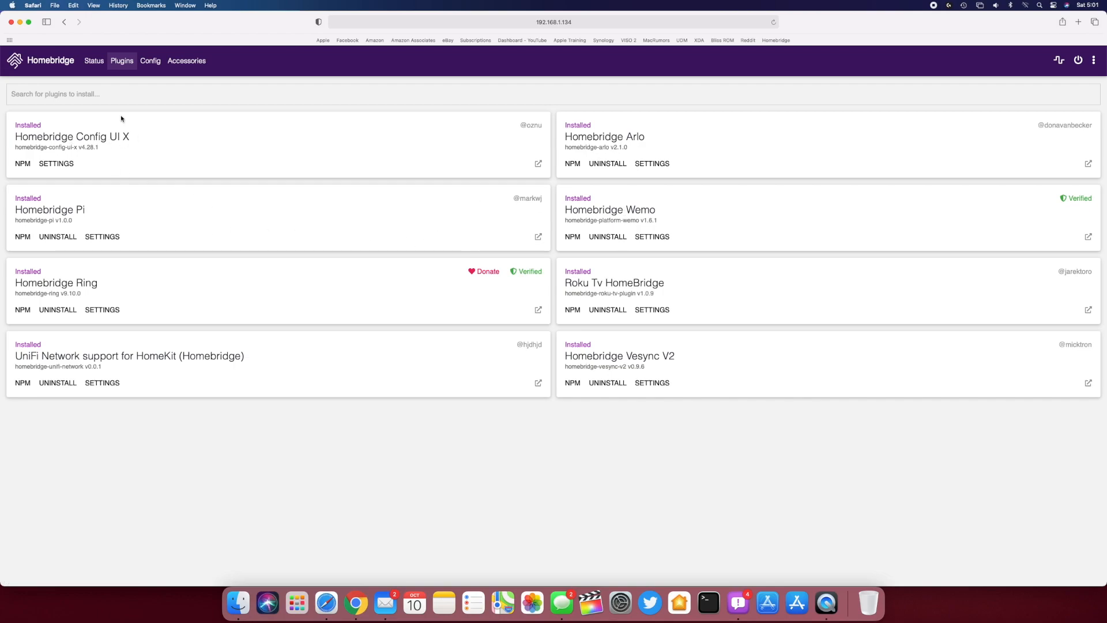
mouse_move(137, 334)
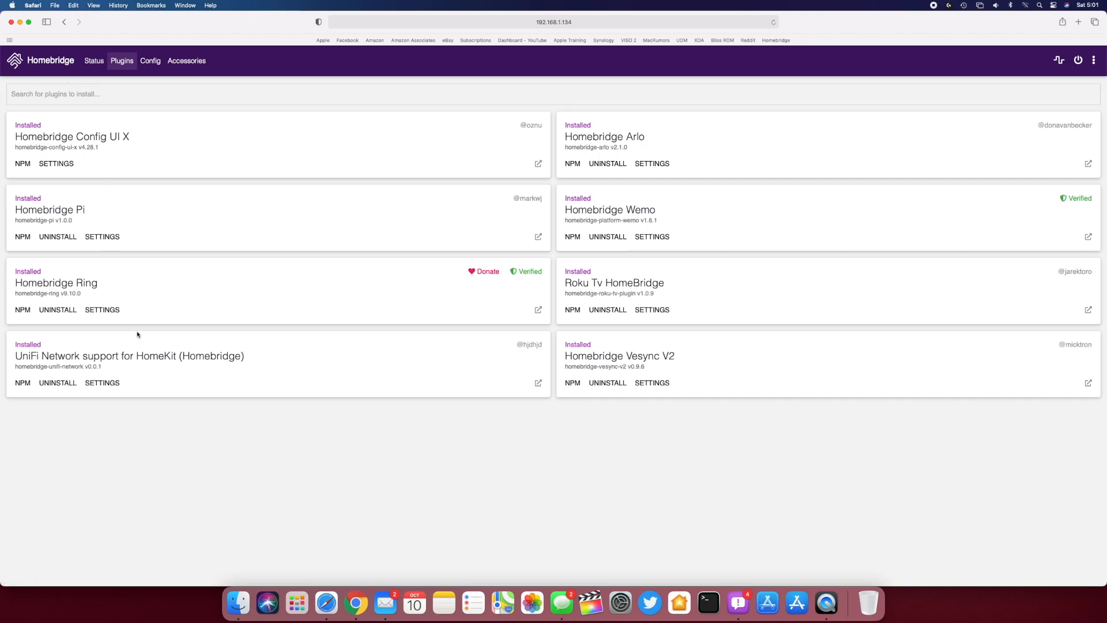
mouse_move(135, 368)
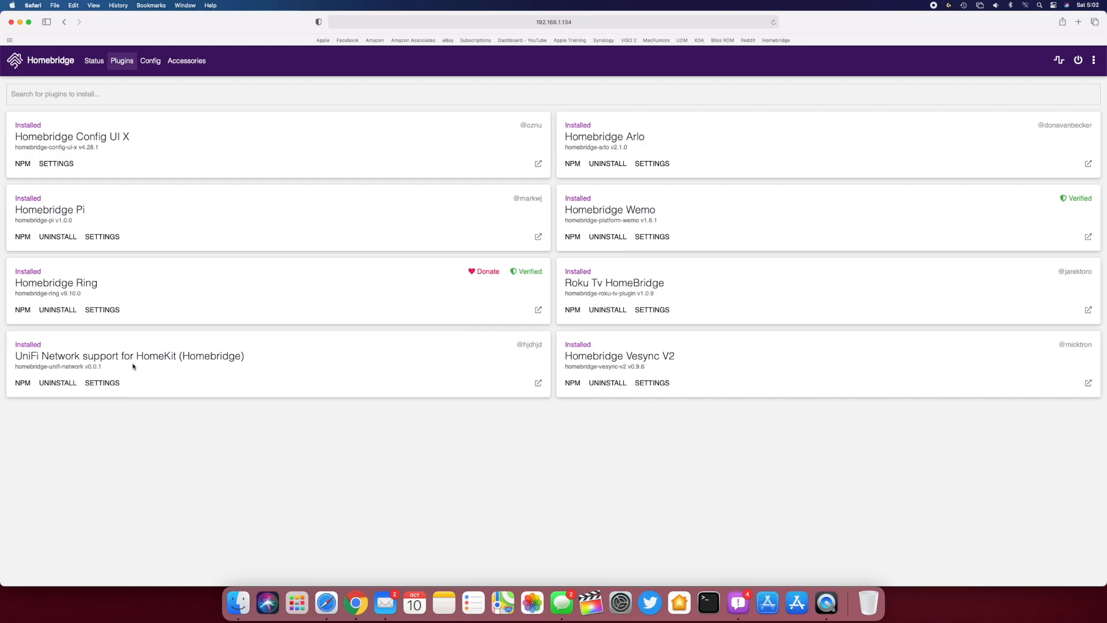
mouse_move(80, 215)
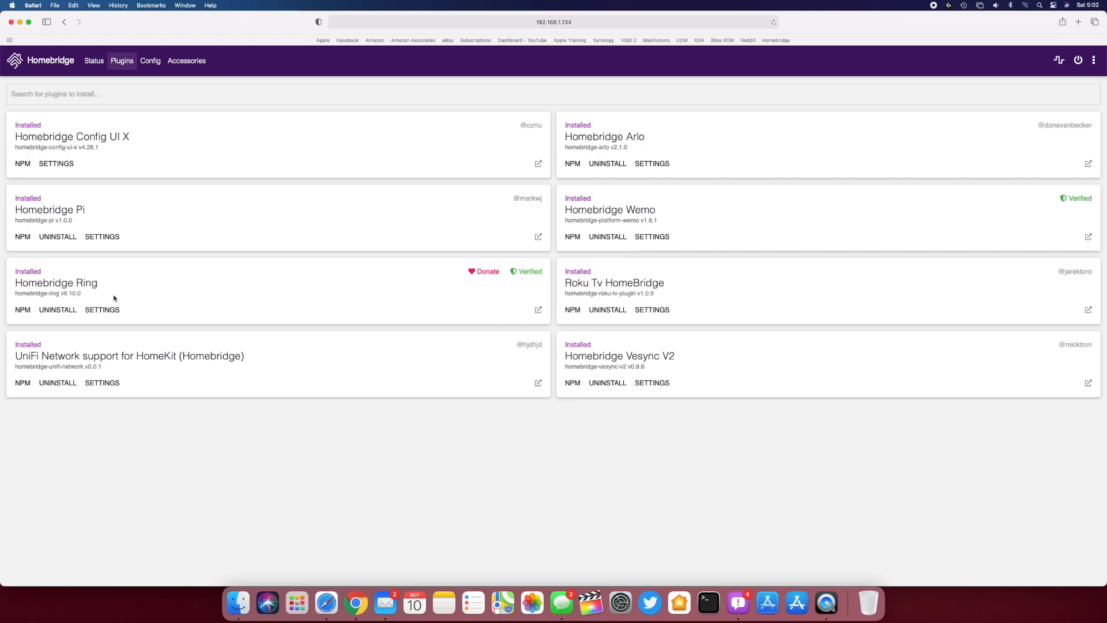
click(186, 60)
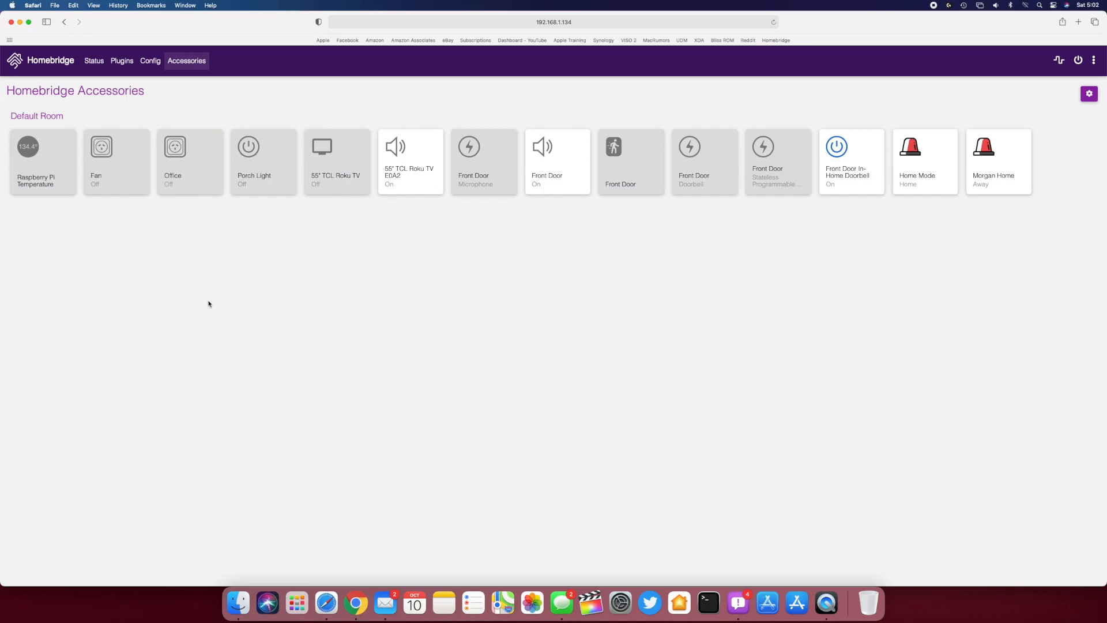
click(174, 147)
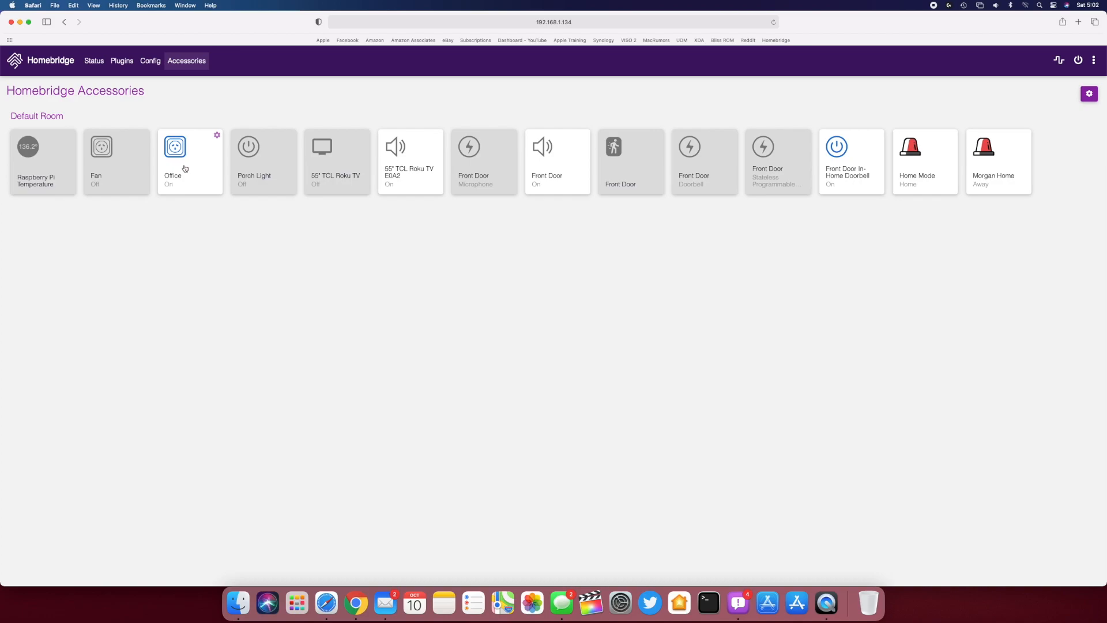
click(174, 146)
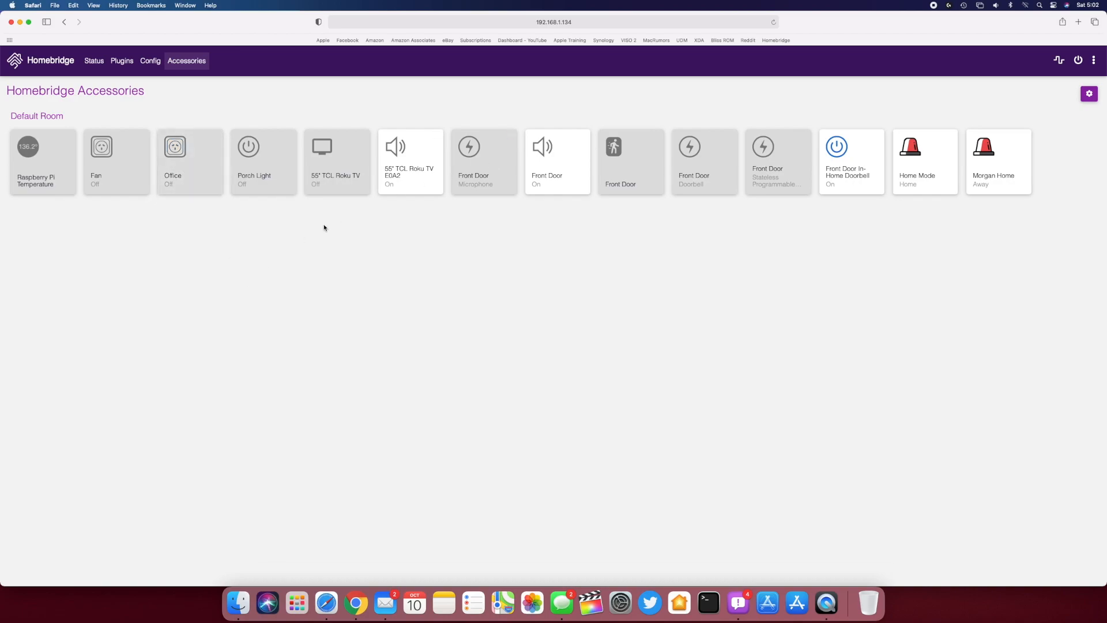
mouse_move(400, 246)
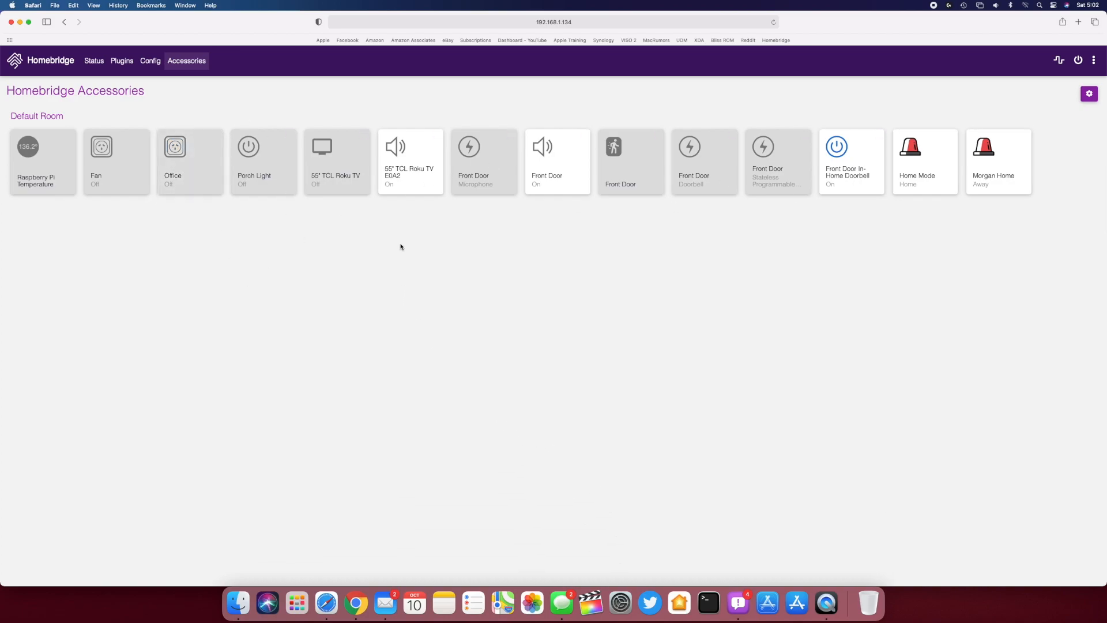
mouse_move(546, 417)
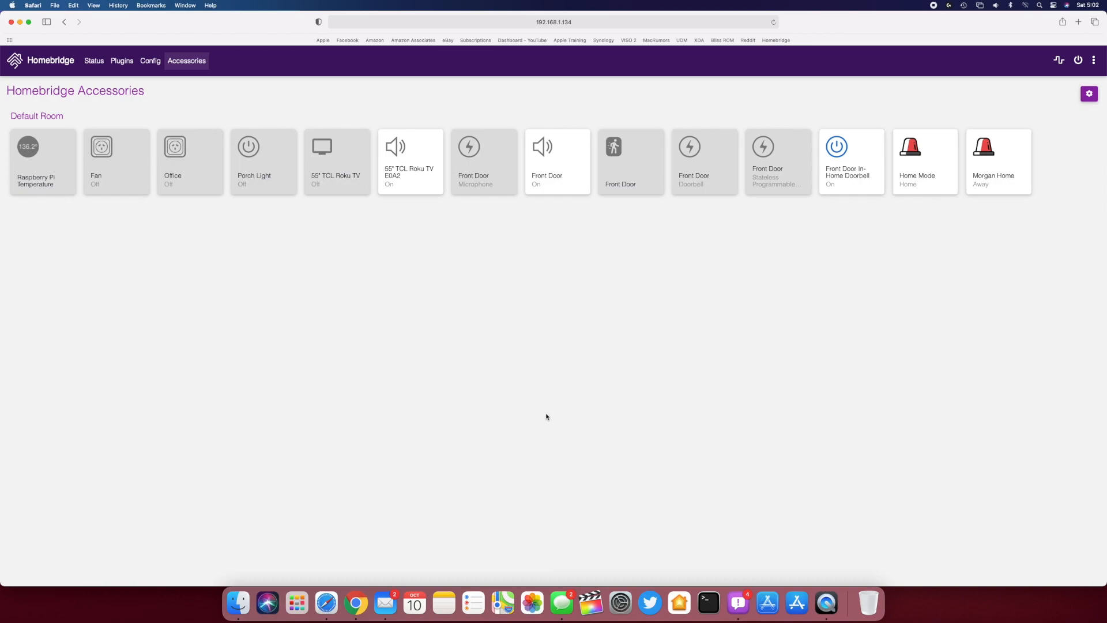
mouse_move(551, 425)
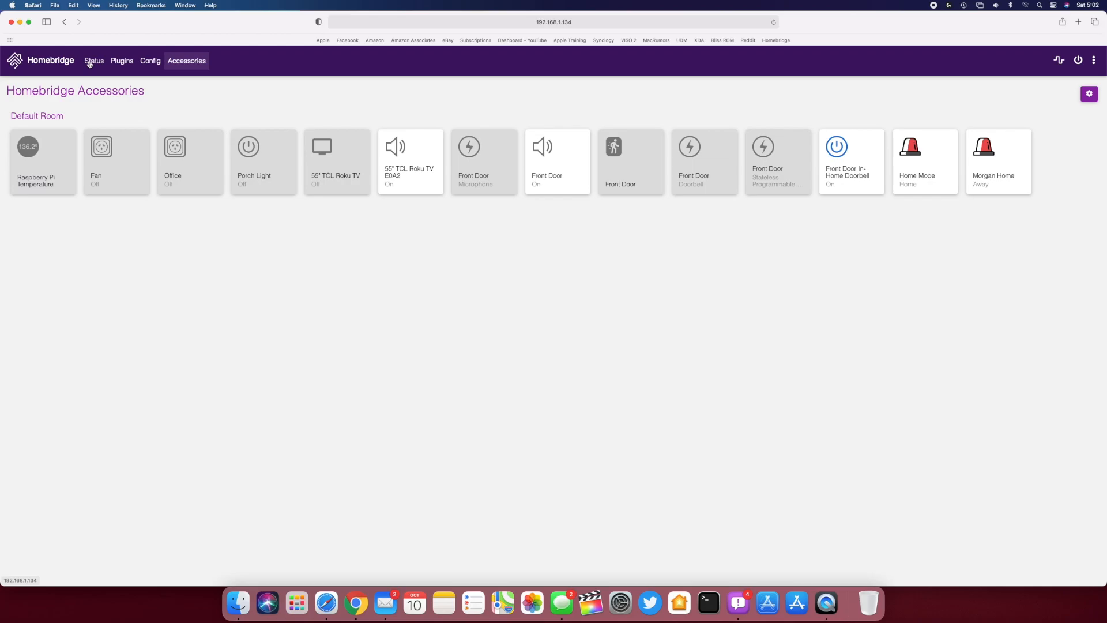
Switch to the Status dashboard with system info, CPU, memory, weather and live logs
click(93, 60)
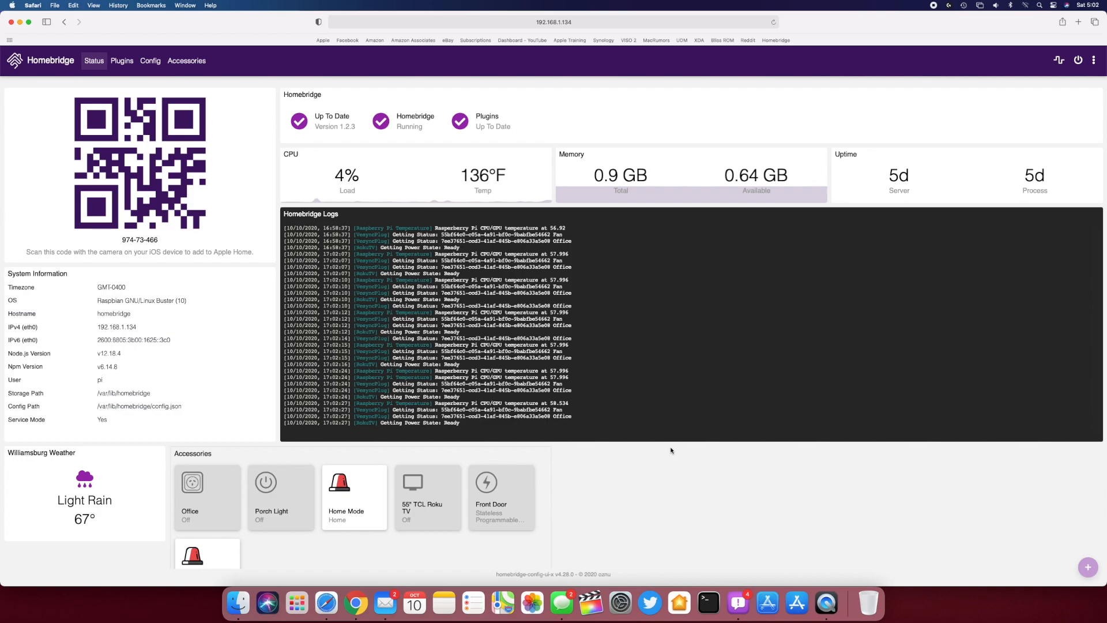
mouse_move(687, 474)
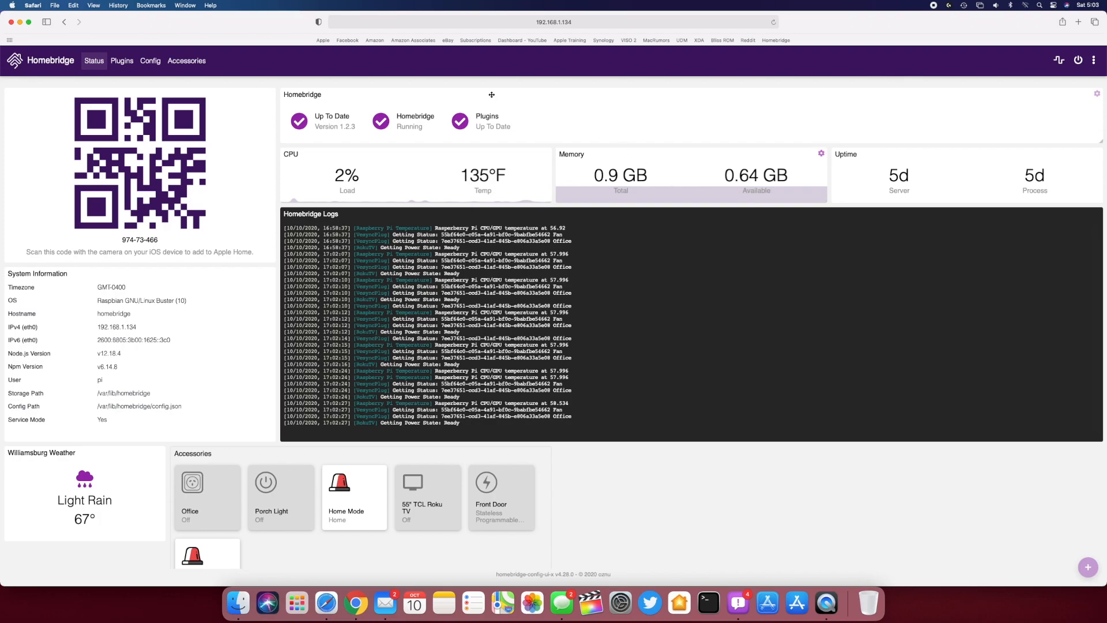
Search the plugins for 'ring' to find Homebridge Ring and Homebridge Ring Schmittx
click(122, 60)
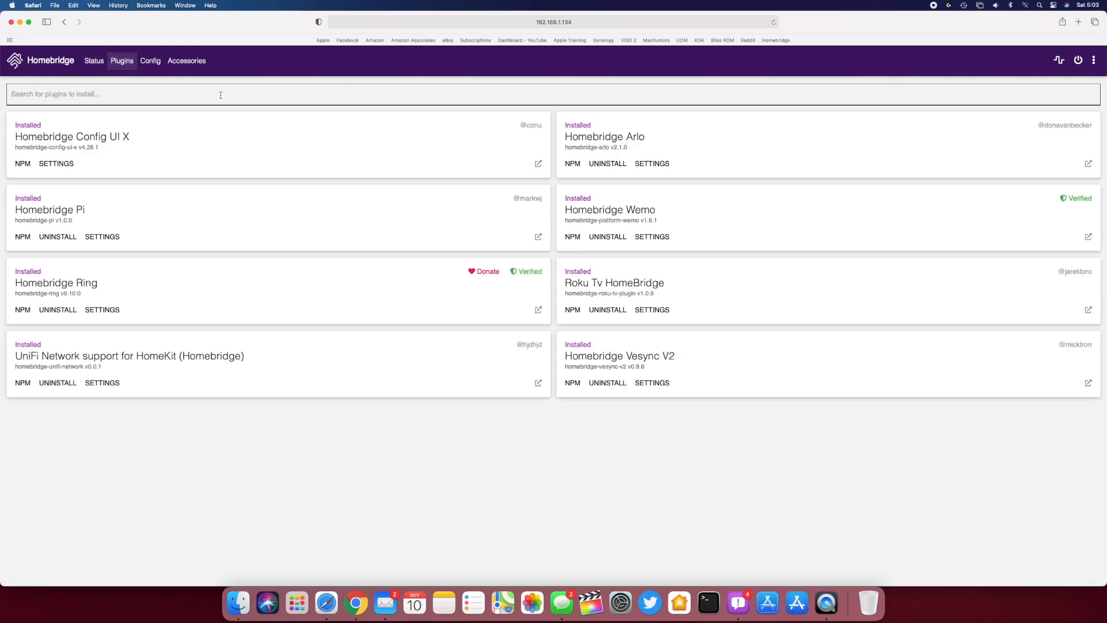
text(ring)
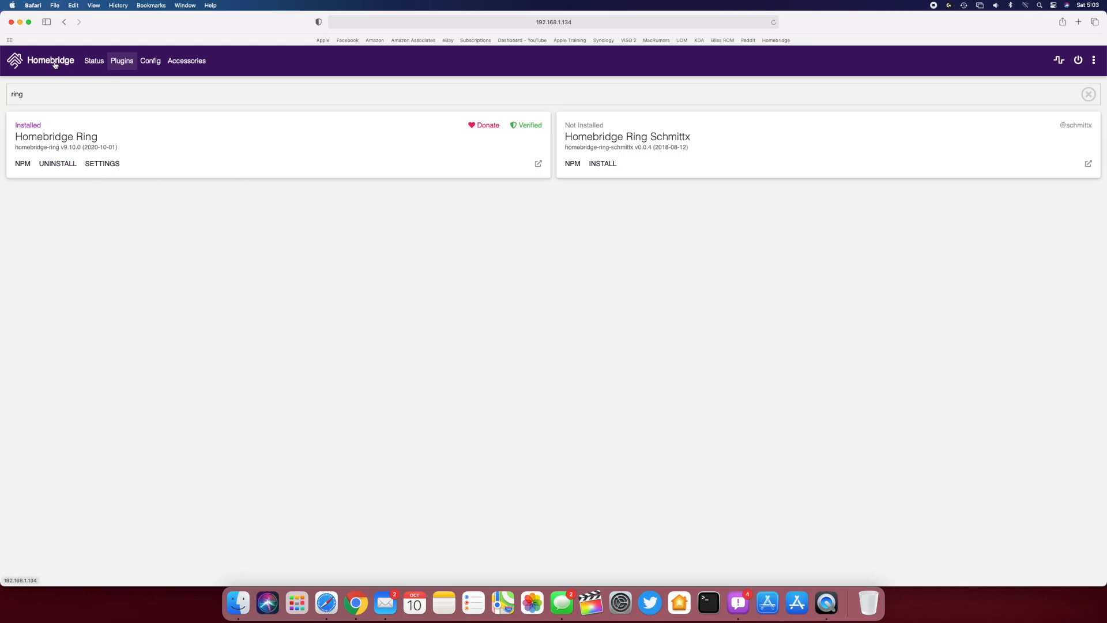
Return from the ring search results to the Status dashboard with live logs and tiles
click(94, 60)
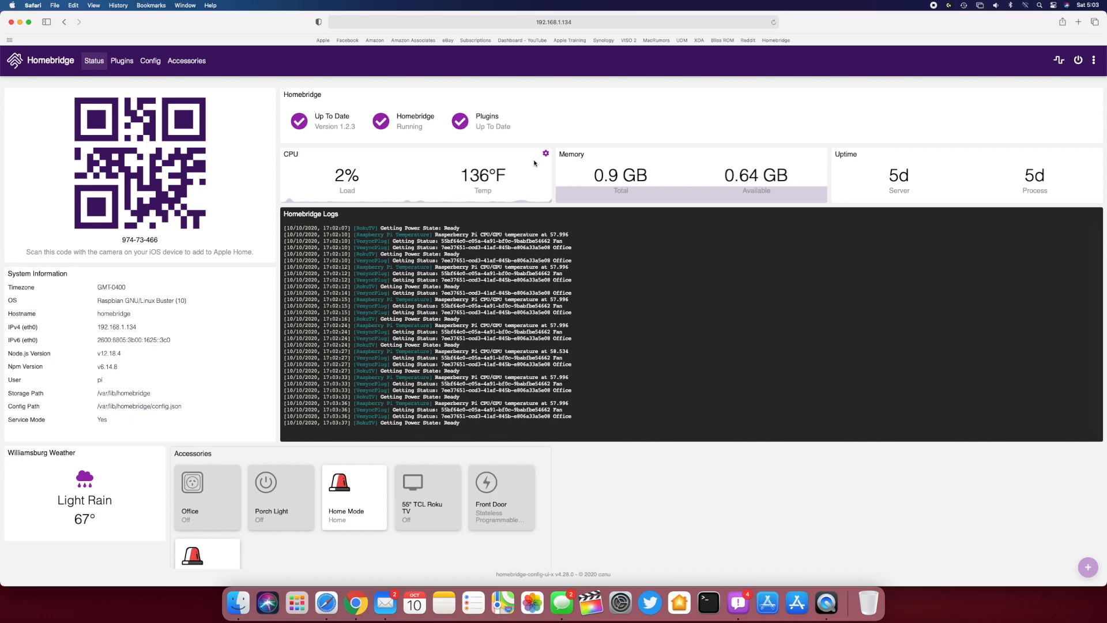
mouse_move(583, 573)
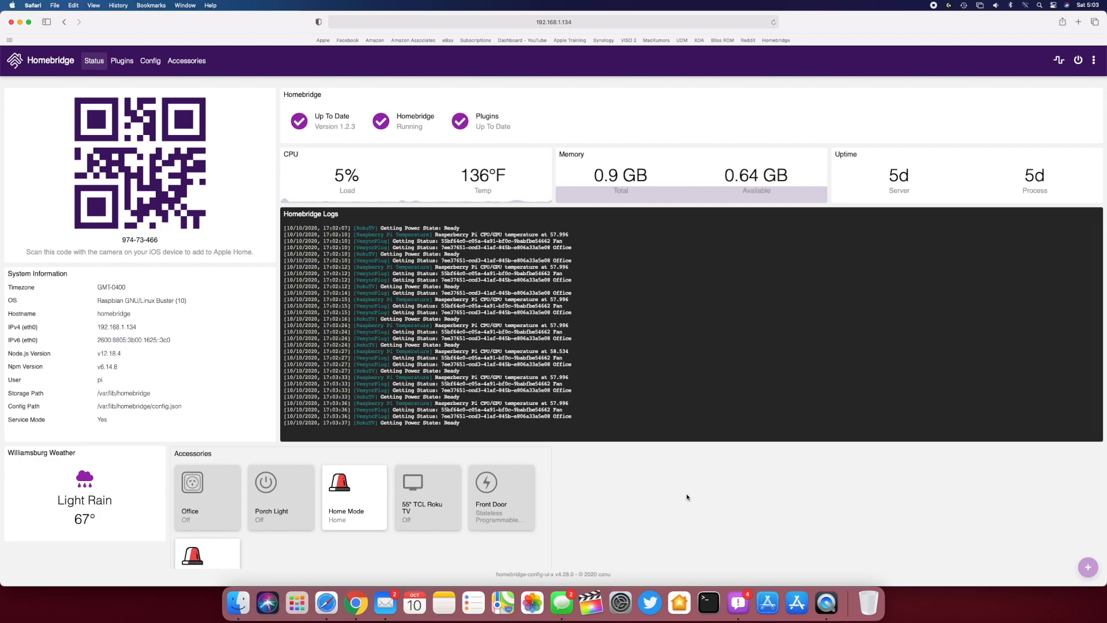
mouse_move(657, 470)
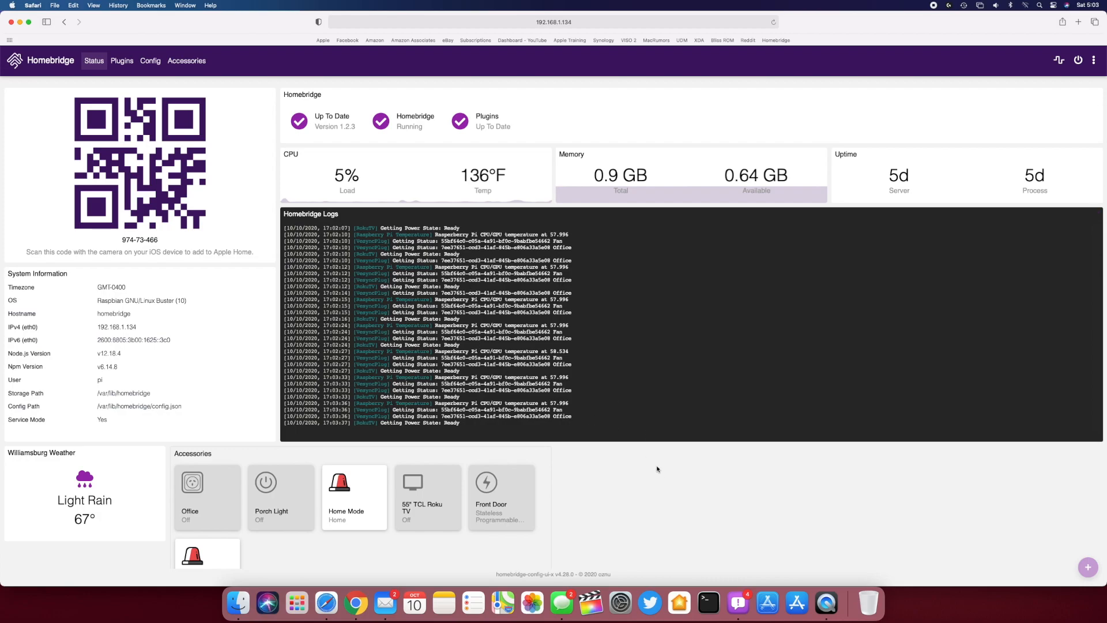
mouse_move(658, 492)
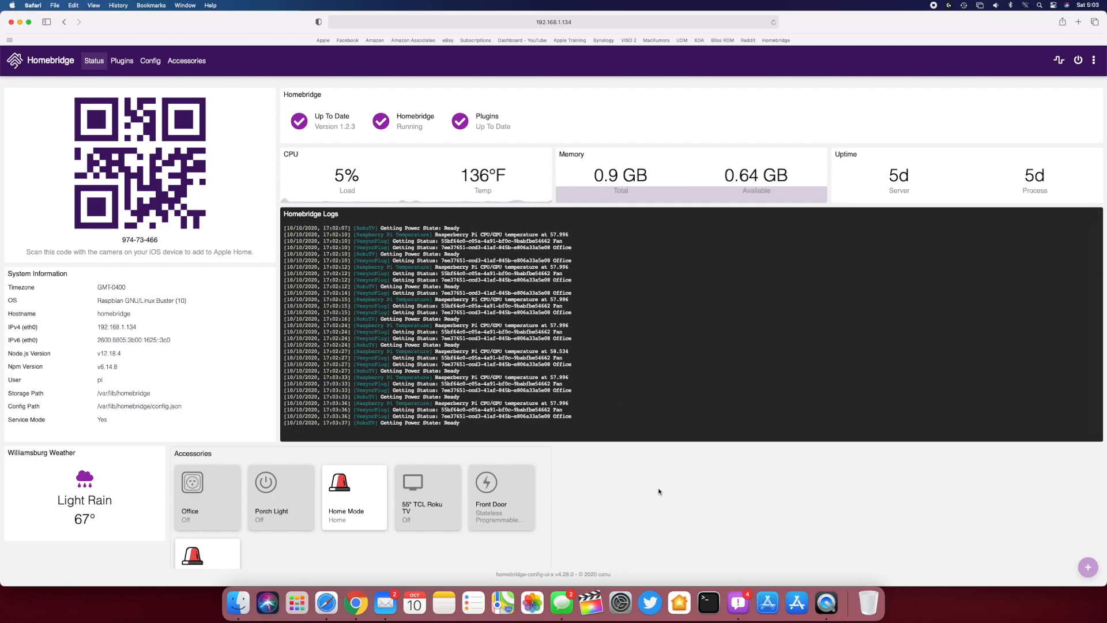
mouse_move(646, 492)
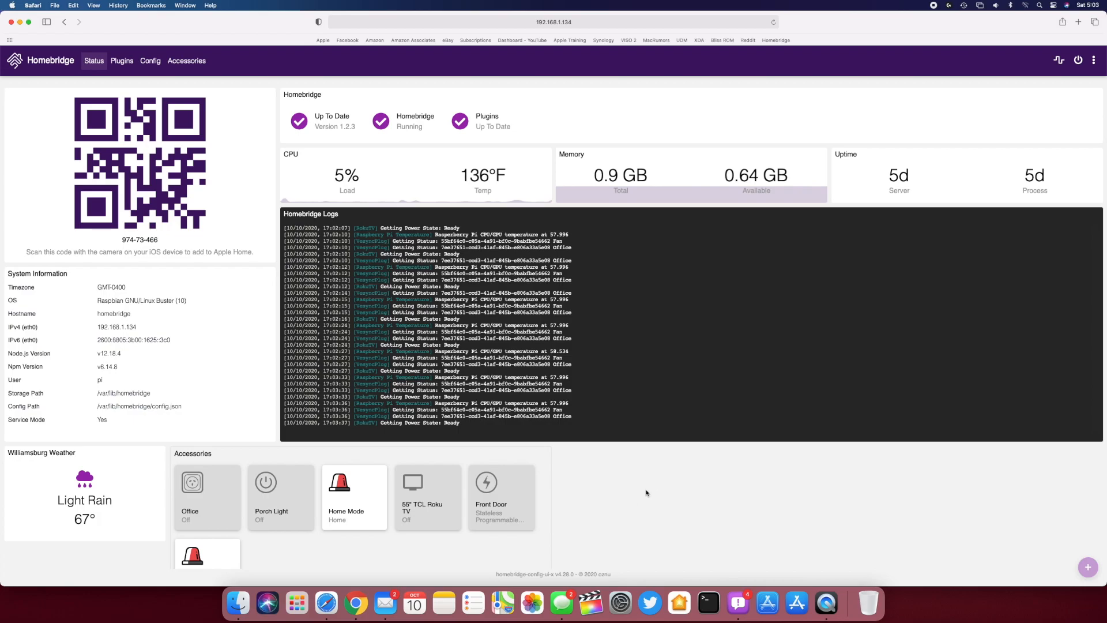
mouse_move(644, 471)
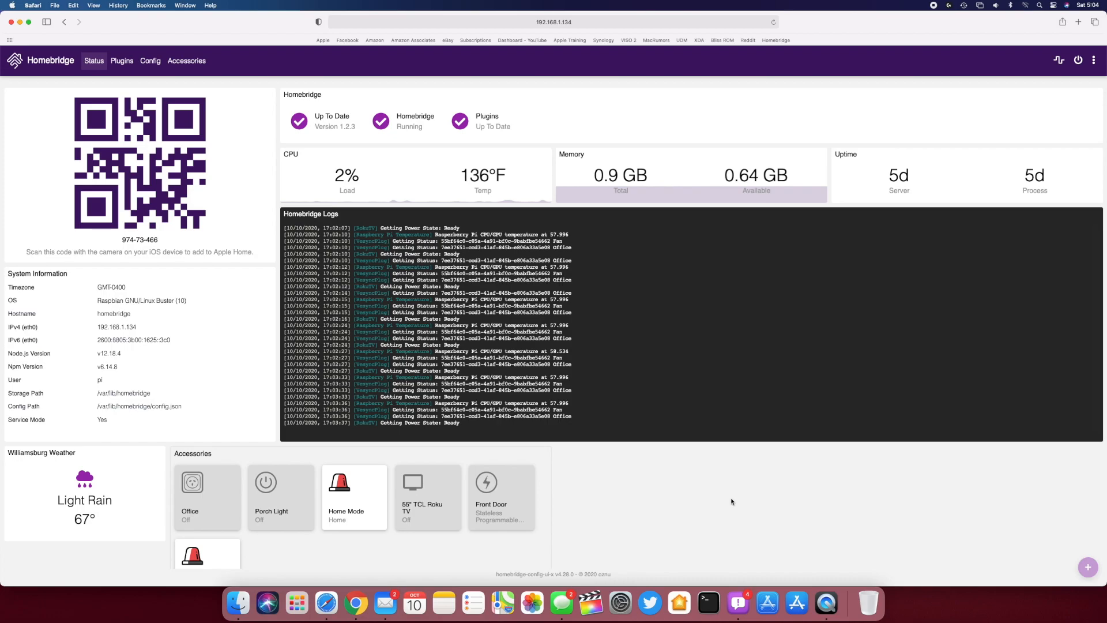
mouse_move(737, 500)
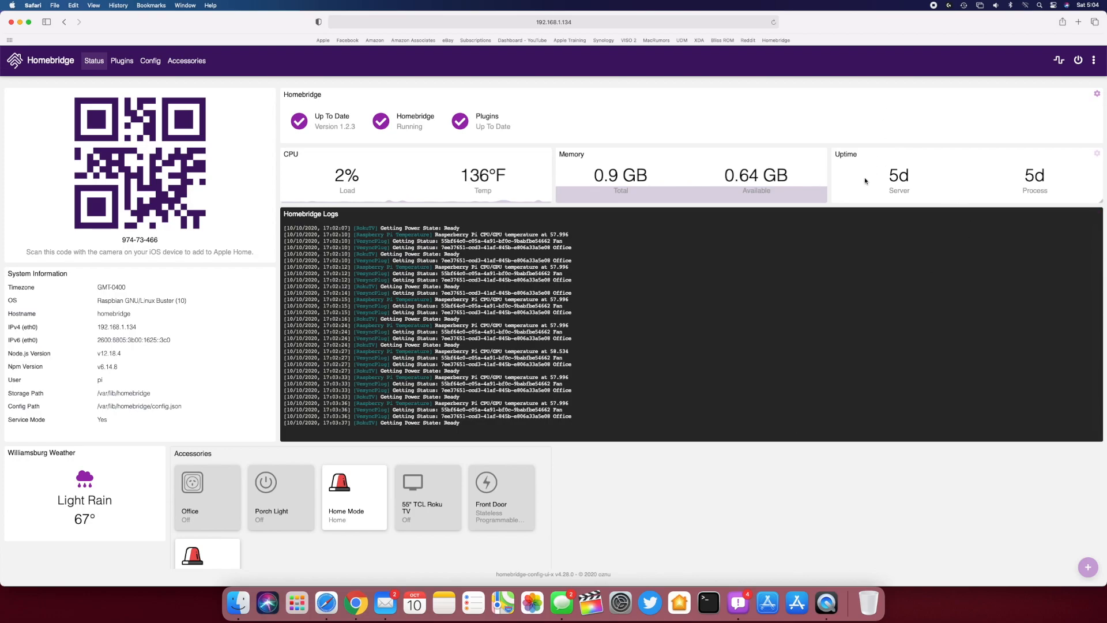
mouse_move(892, 133)
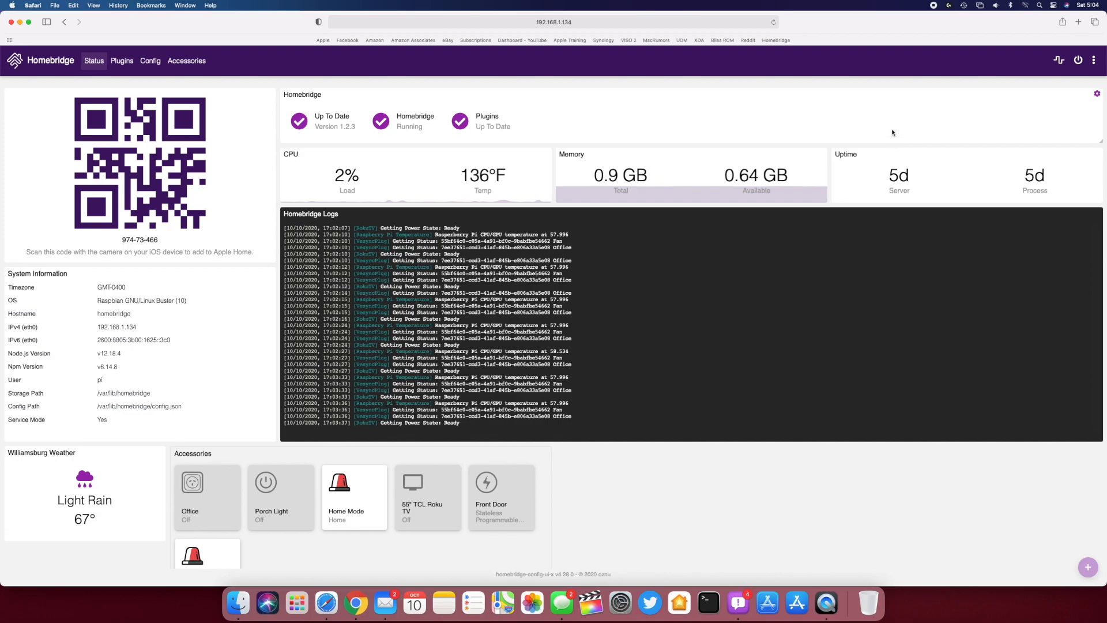
mouse_move(968, 96)
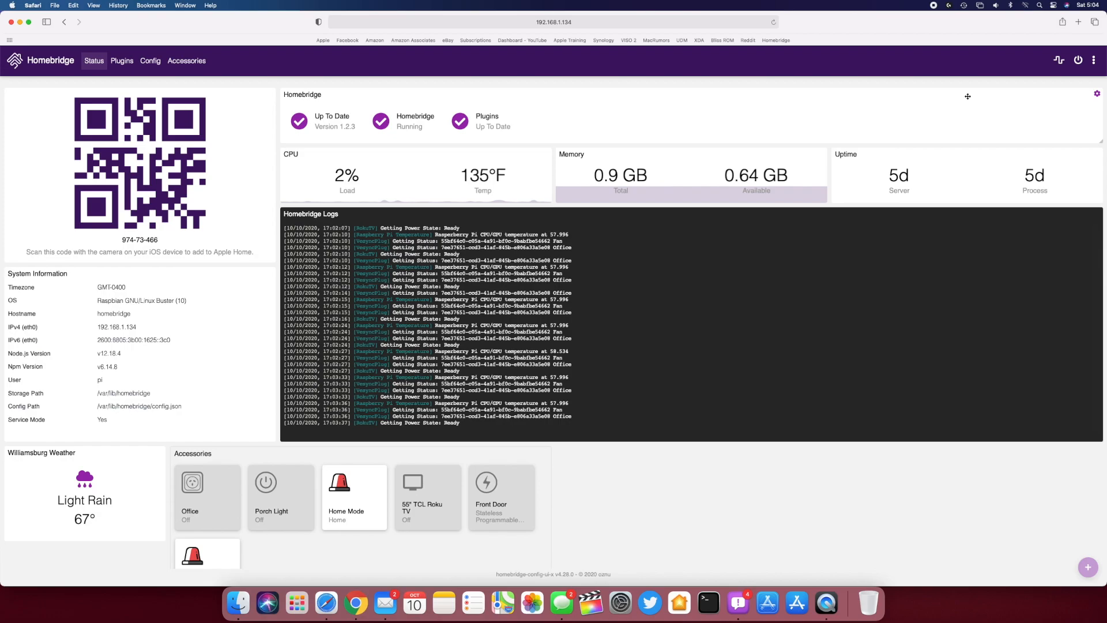
mouse_move(629, 106)
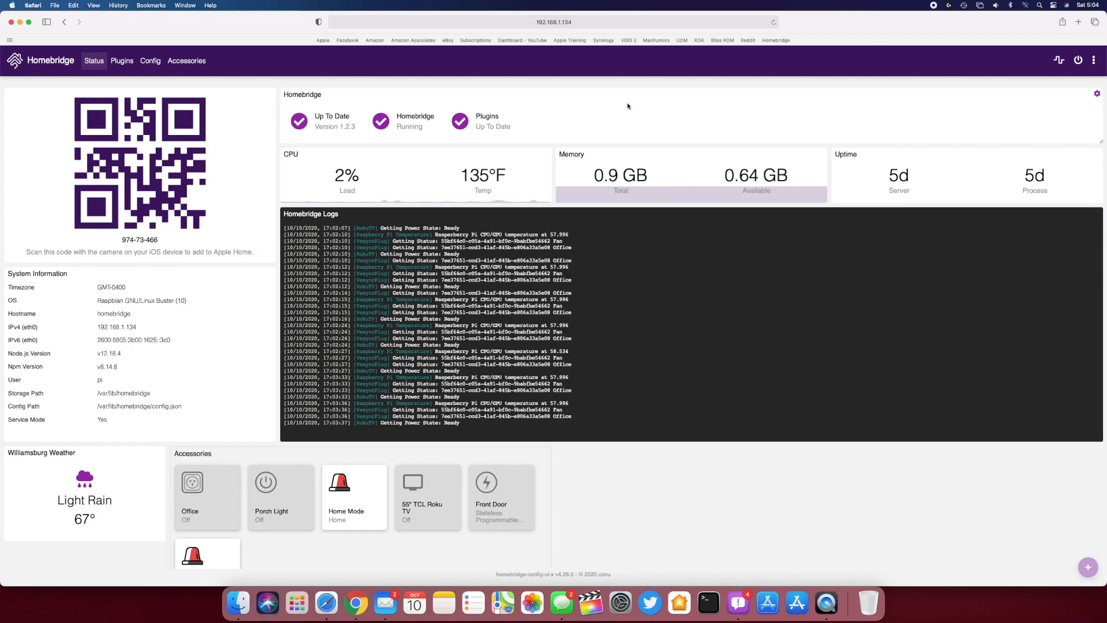